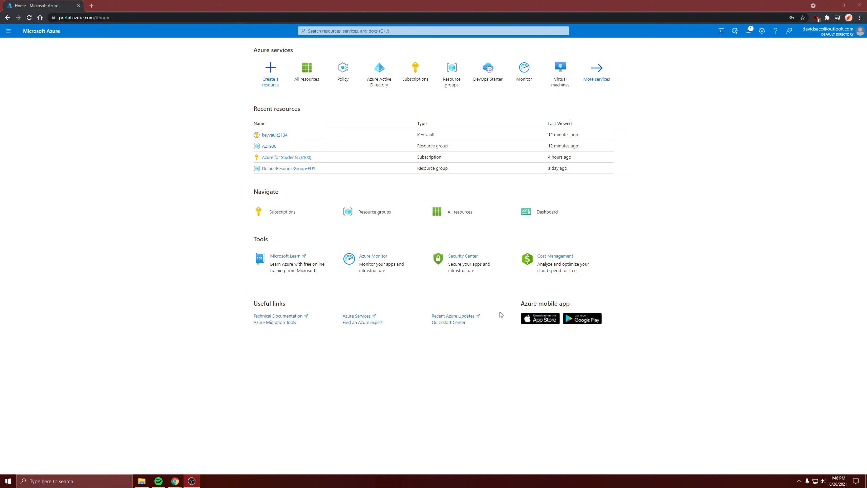
Step: Search the portal for 'man' to list matching services like Management groups
left_click(433, 30)
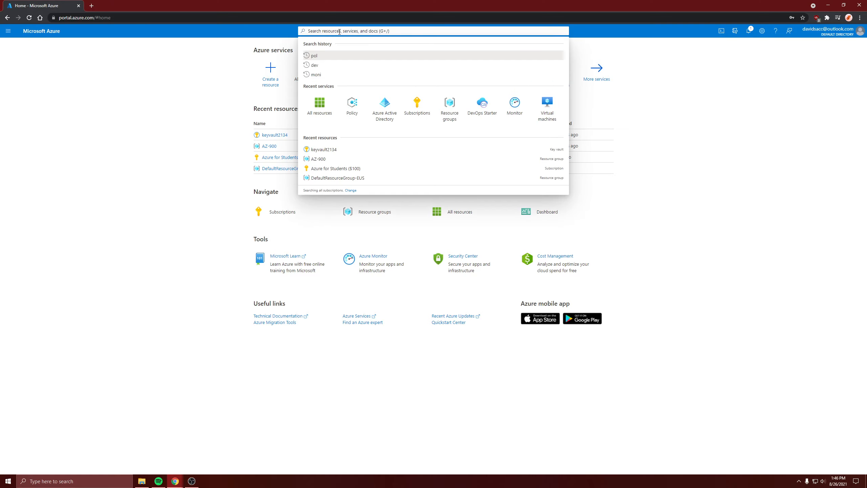
type("man")
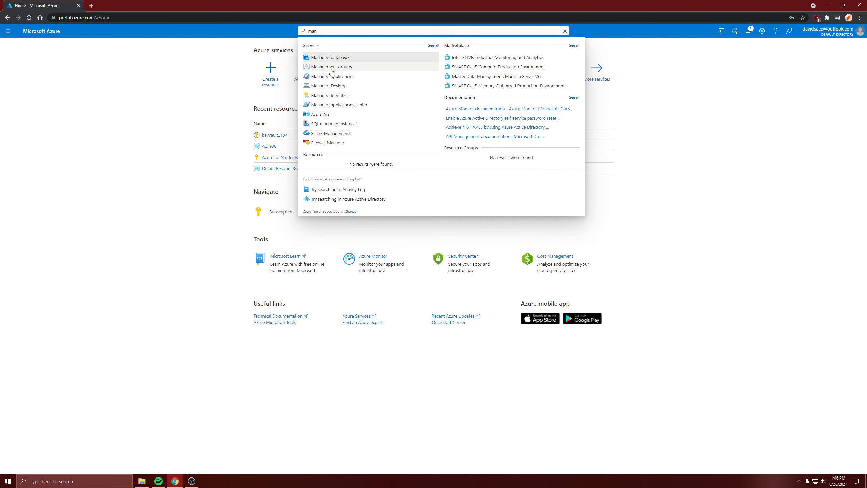
Step: Open the Management groups service from the search results
left_click(330, 66)
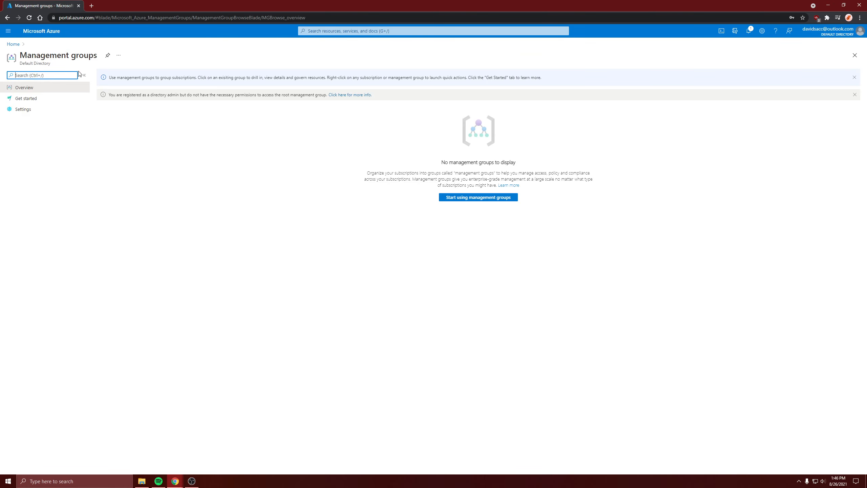
mouse_move(242, 175)
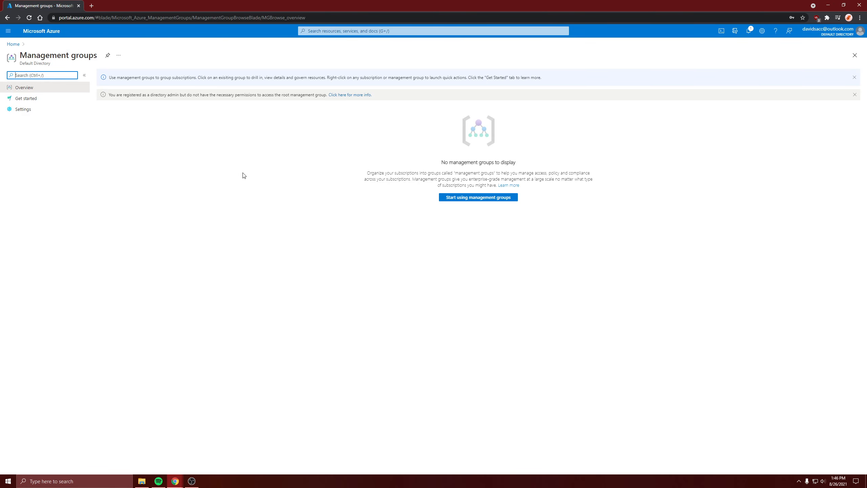
mouse_move(417, 131)
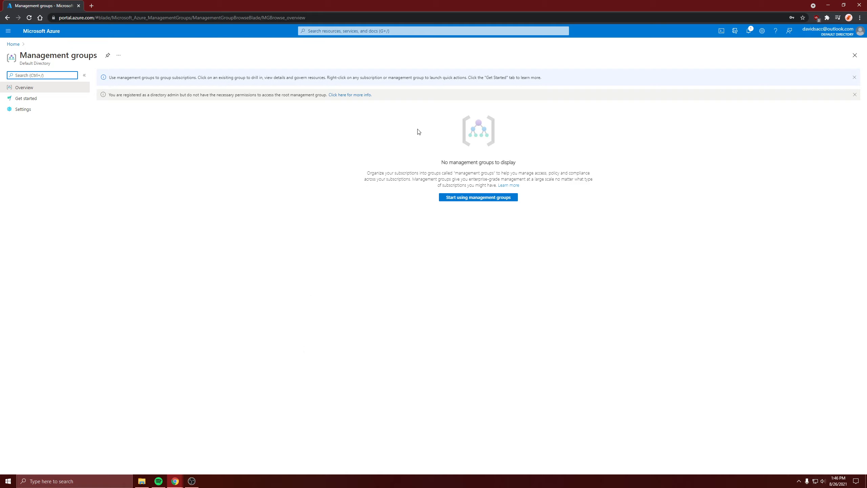
mouse_move(99, 91)
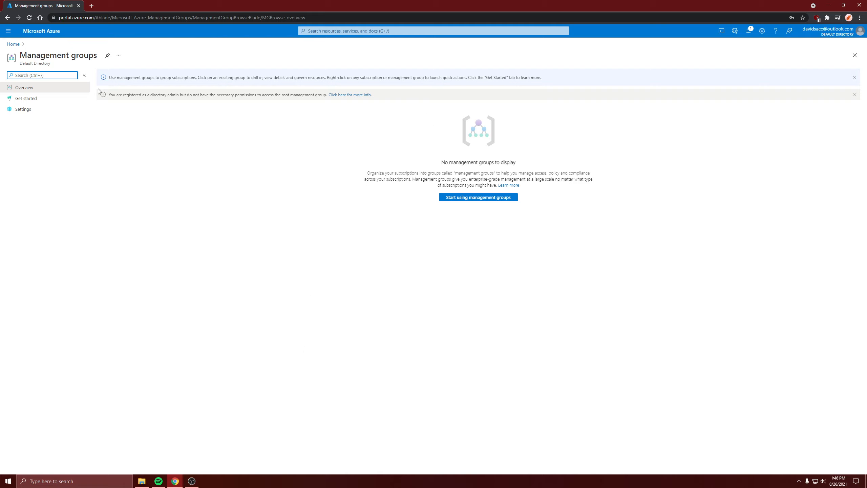
mouse_move(140, 145)
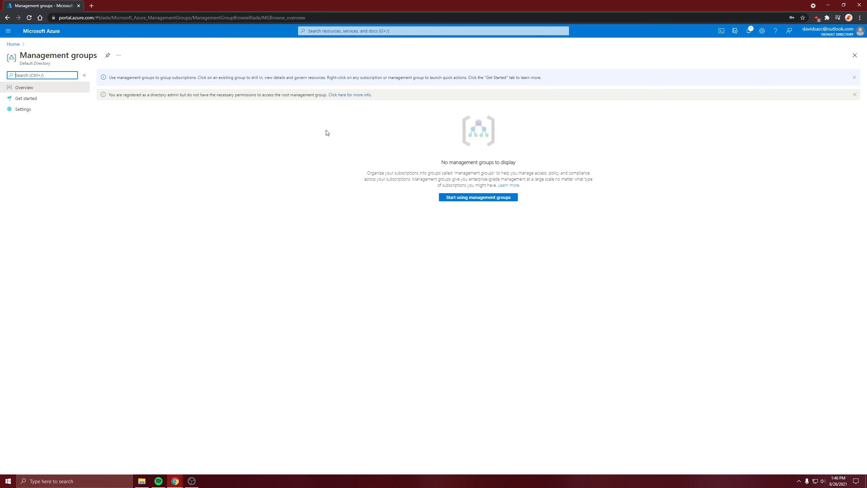
mouse_move(238, 171)
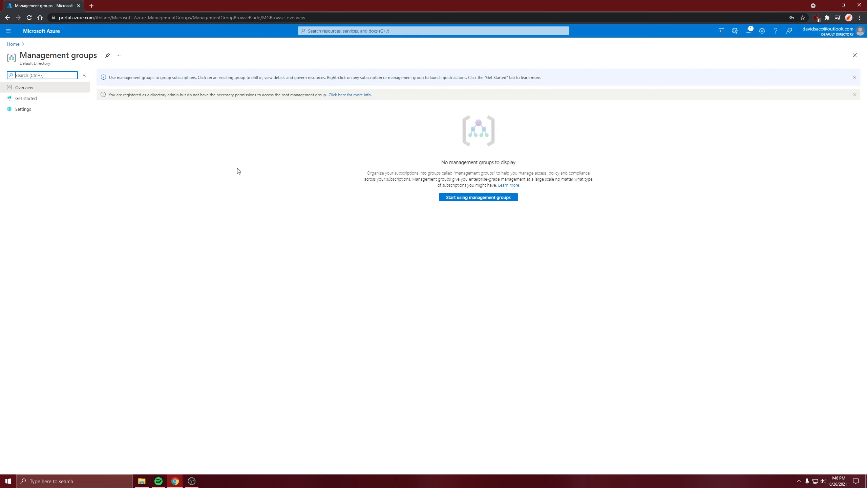
mouse_move(228, 137)
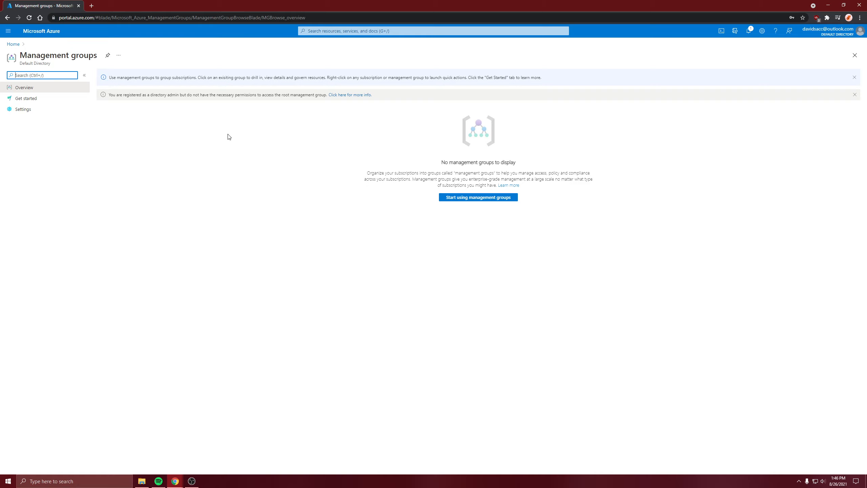
mouse_move(290, 129)
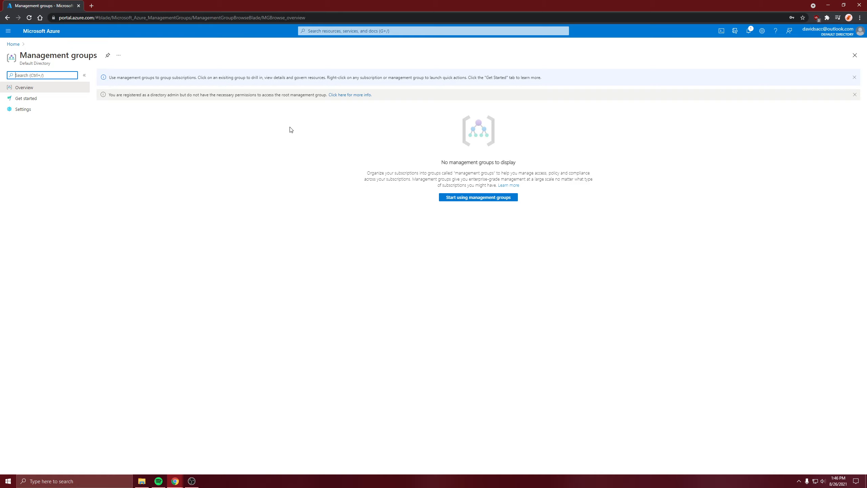
mouse_move(364, 256)
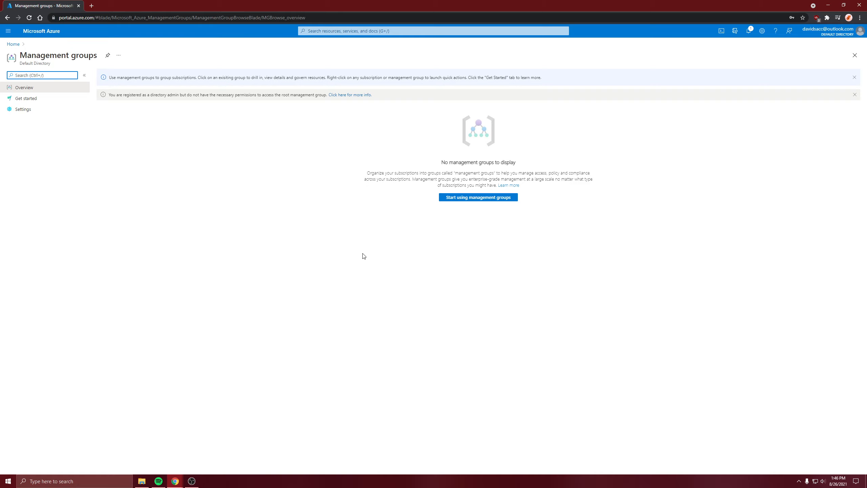
mouse_move(288, 431)
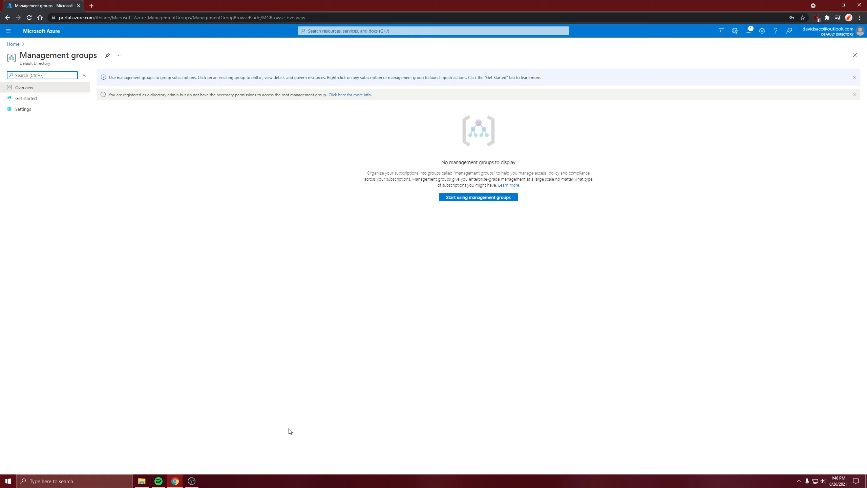
mouse_move(301, 155)
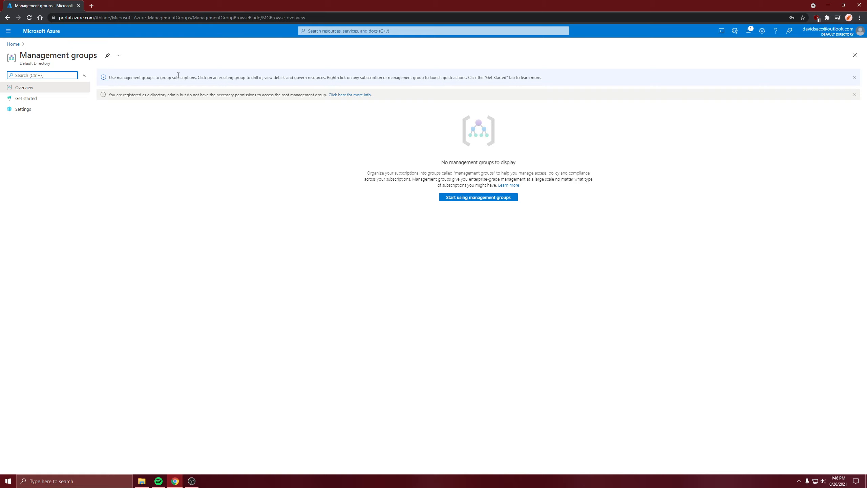
mouse_move(176, 84)
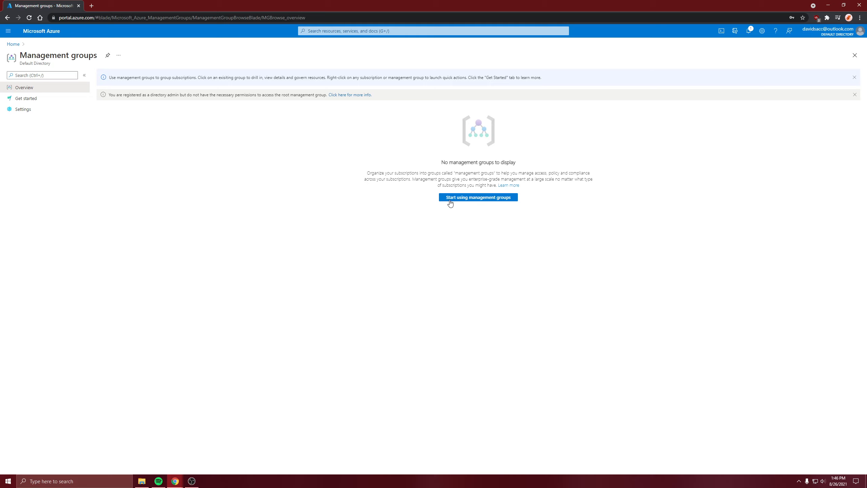
Step: Start using management groups for the directory and return to the portal home page
left_click(477, 197)
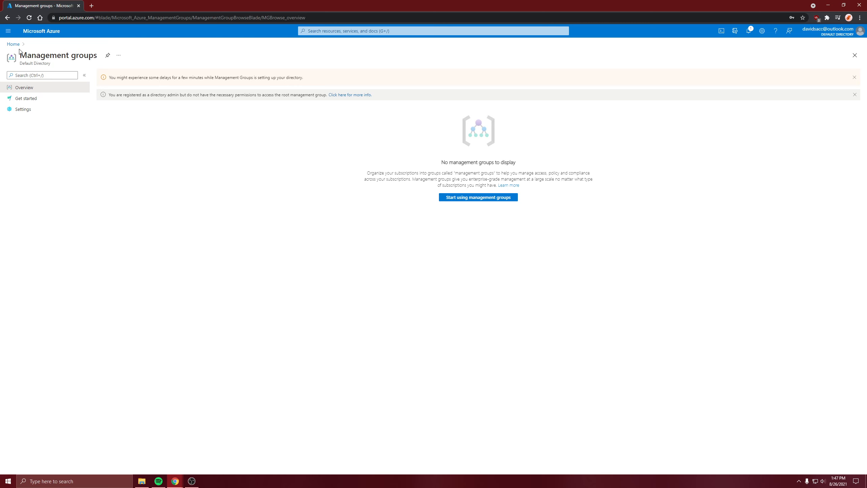
left_click(13, 43)
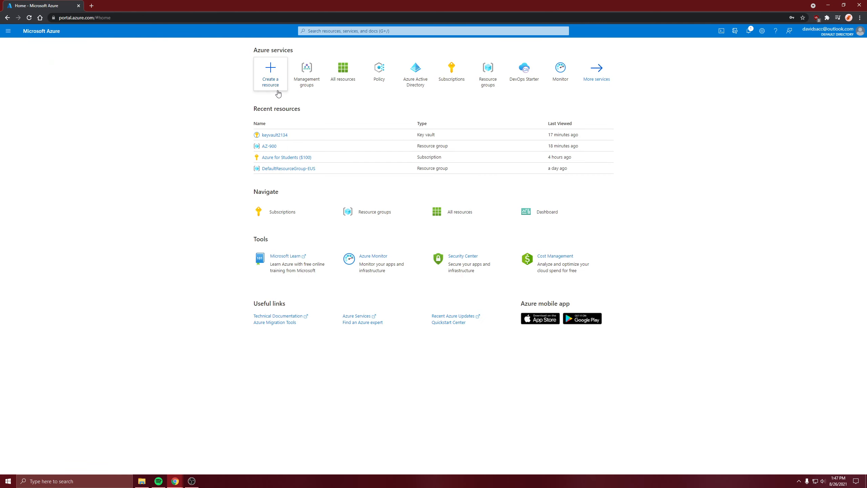
mouse_move(176, 85)
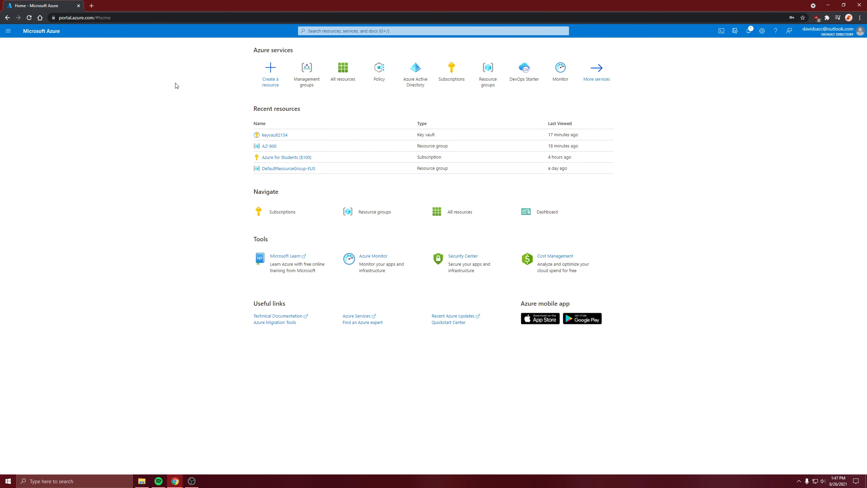